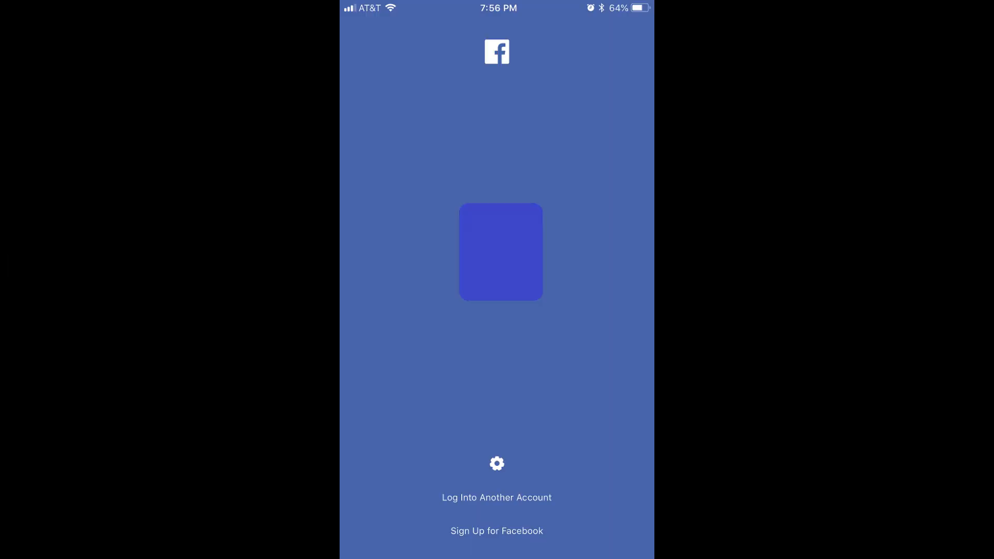
# - Choose to log into another account to begin recovering the Facebook account
pyautogui.click(500, 252)
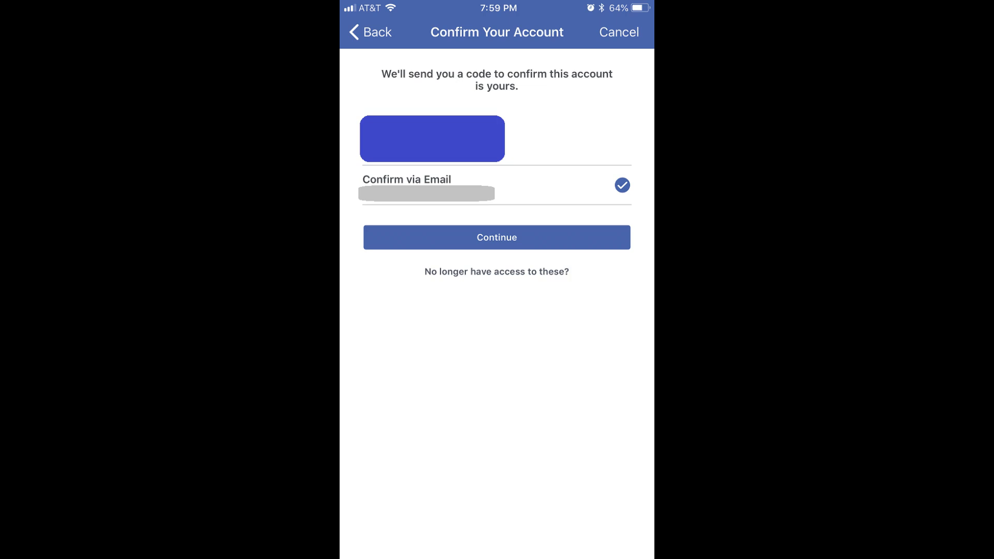
# - Send the confirmation code by email and submit the entered code to verify the account
pyautogui.click(496, 237)
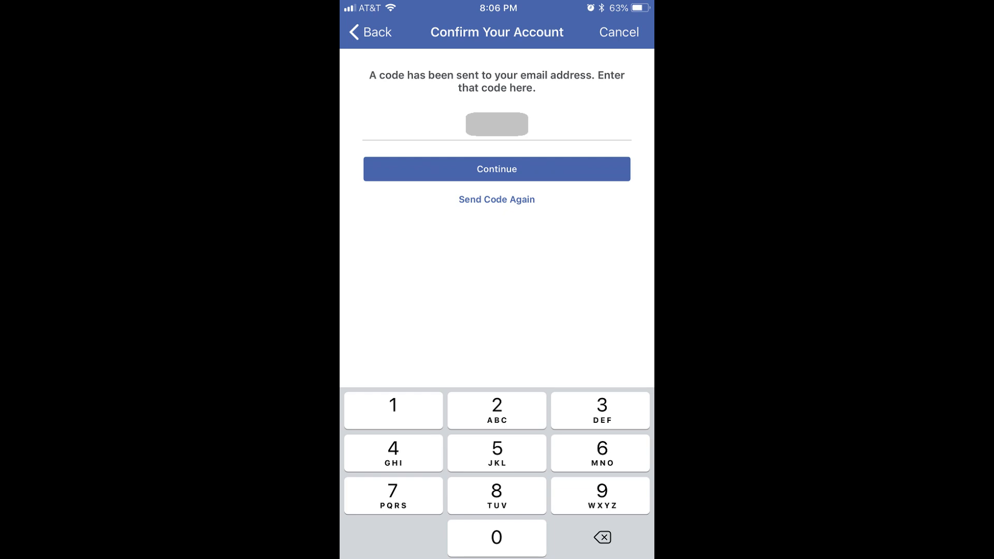
pyautogui.click(496, 169)
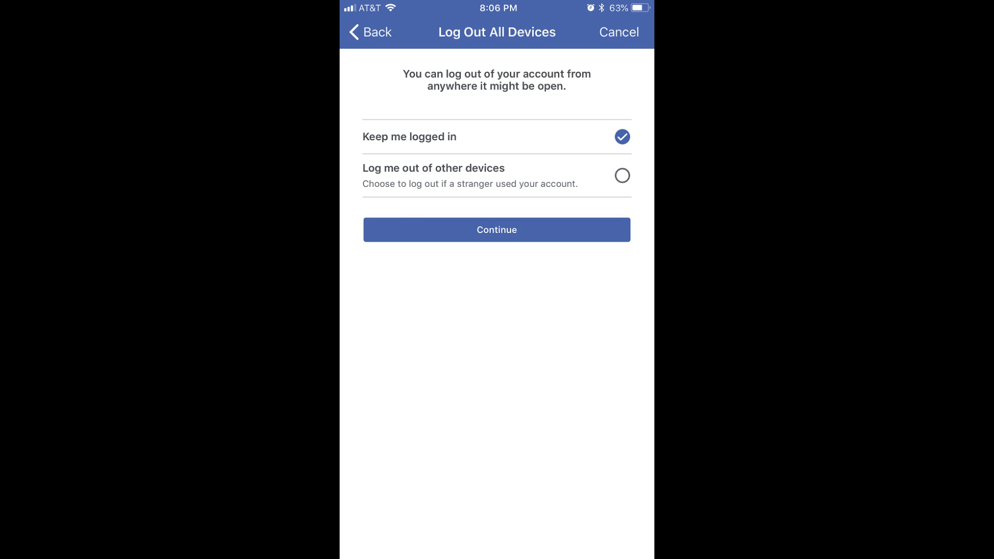
pyautogui.click(496, 230)
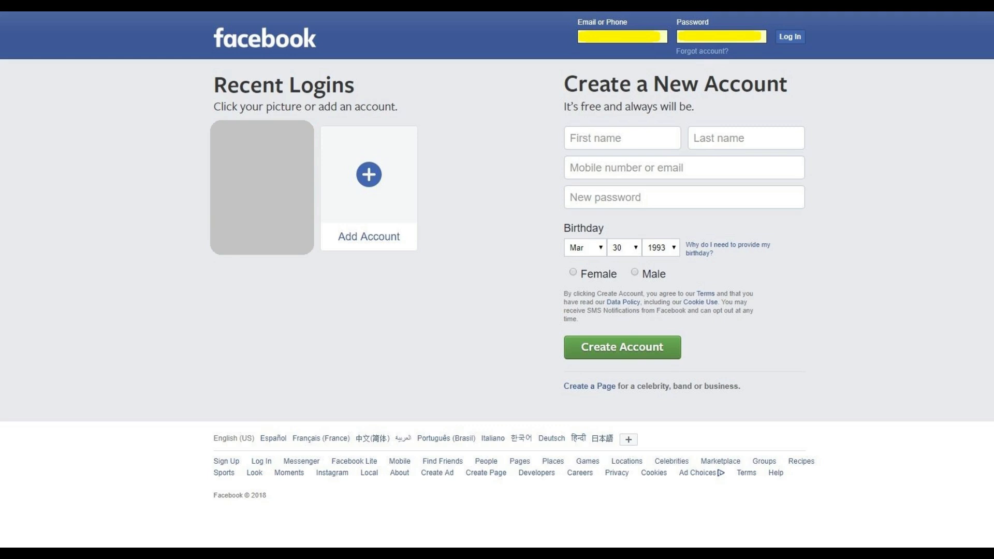
# - Start account recovery from the facebook.com login page via Forgot account?
pyautogui.click(261, 187)
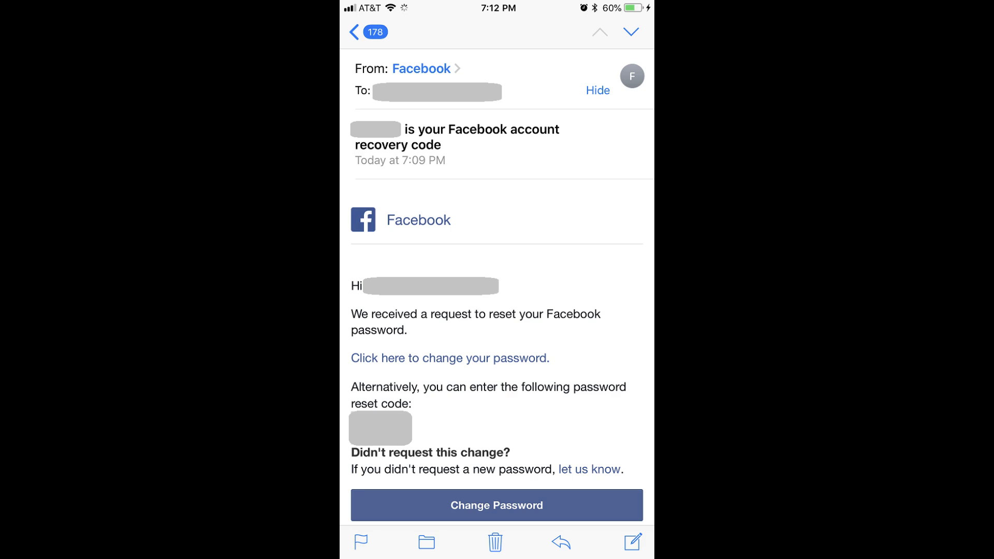
# - View the Facebook account recovery code message in Mail
pyautogui.click(448, 357)
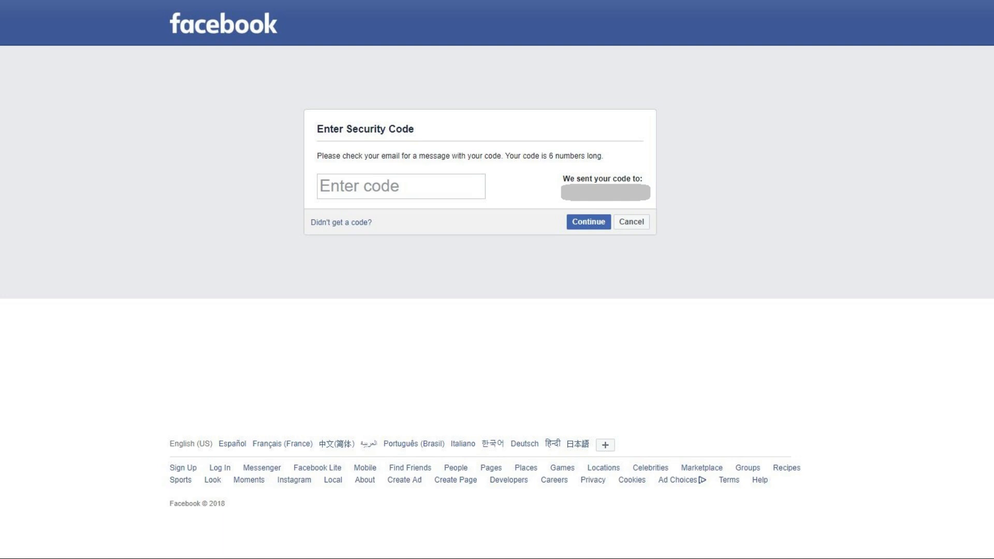
# - Submit the emailed security code, save the new password, and stay logged in to reach the News Feed
pyautogui.click(588, 221)
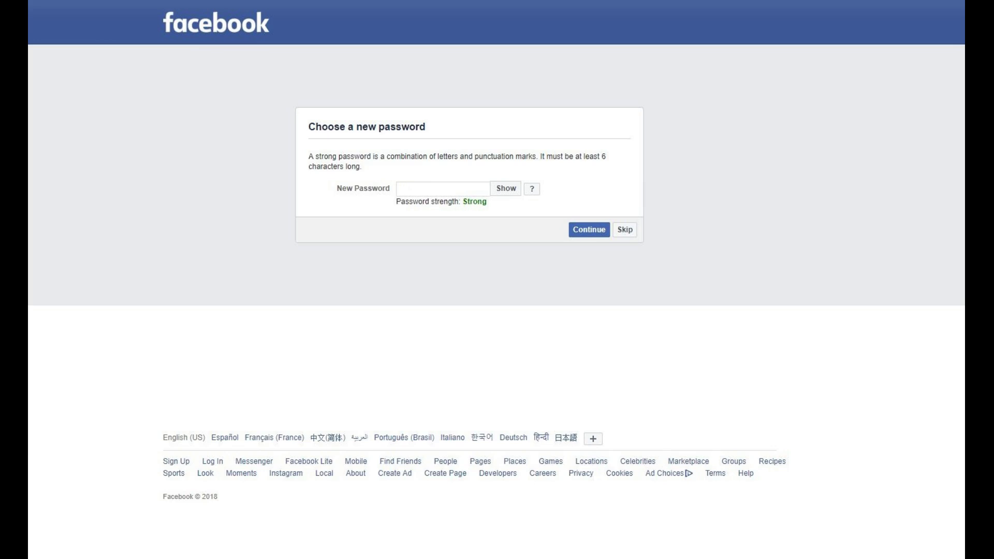
pyautogui.click(588, 230)
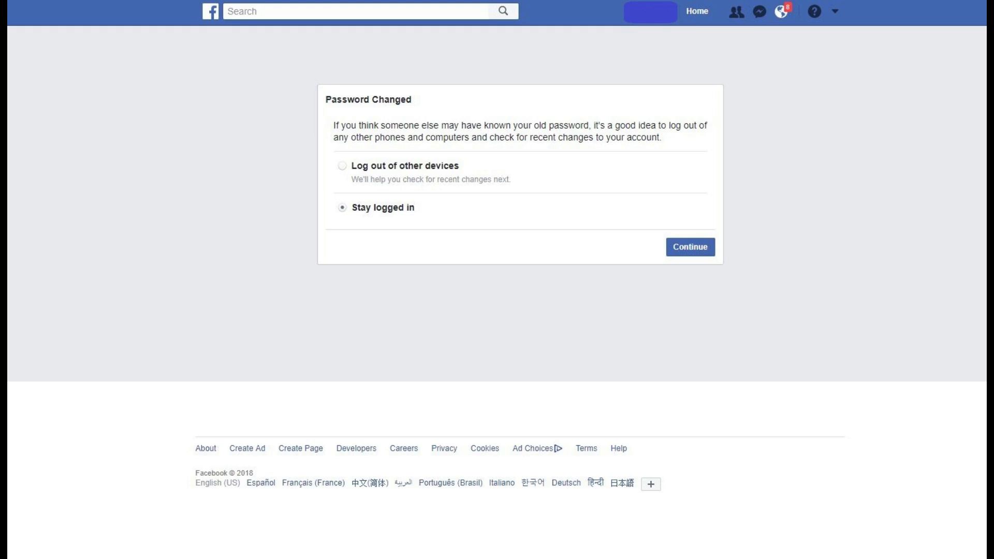
pyautogui.click(689, 247)
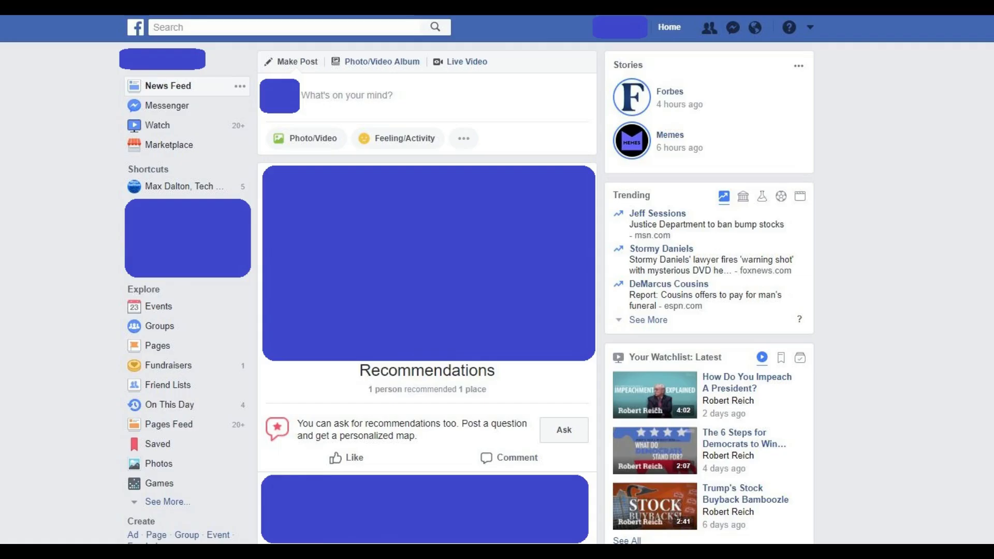